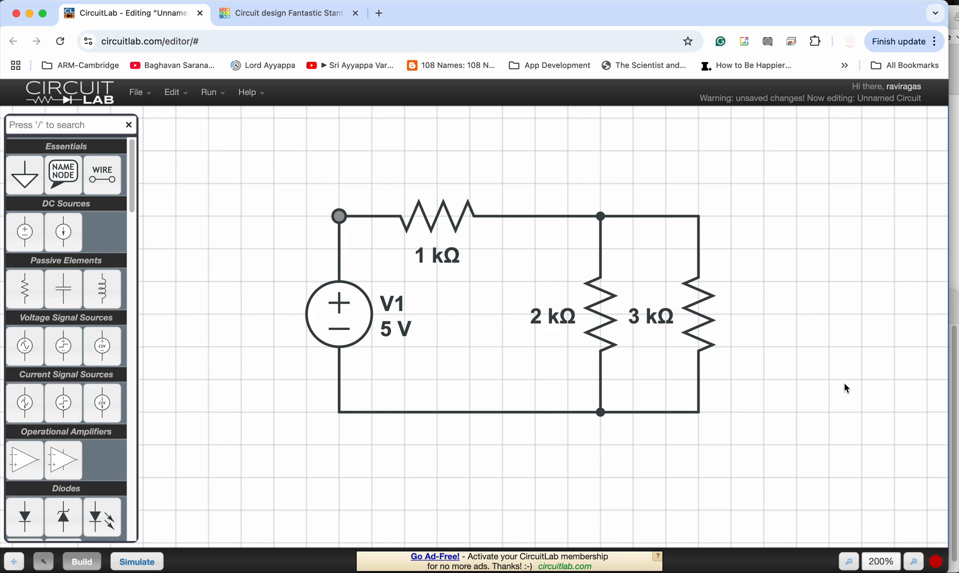
pyautogui.moveTo(476, 289)
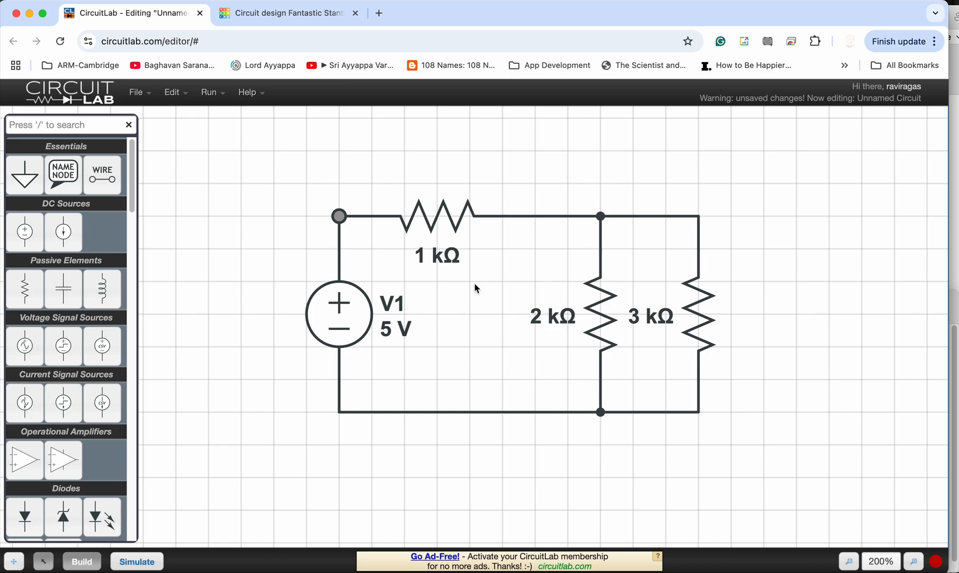
pyautogui.moveTo(577, 358)
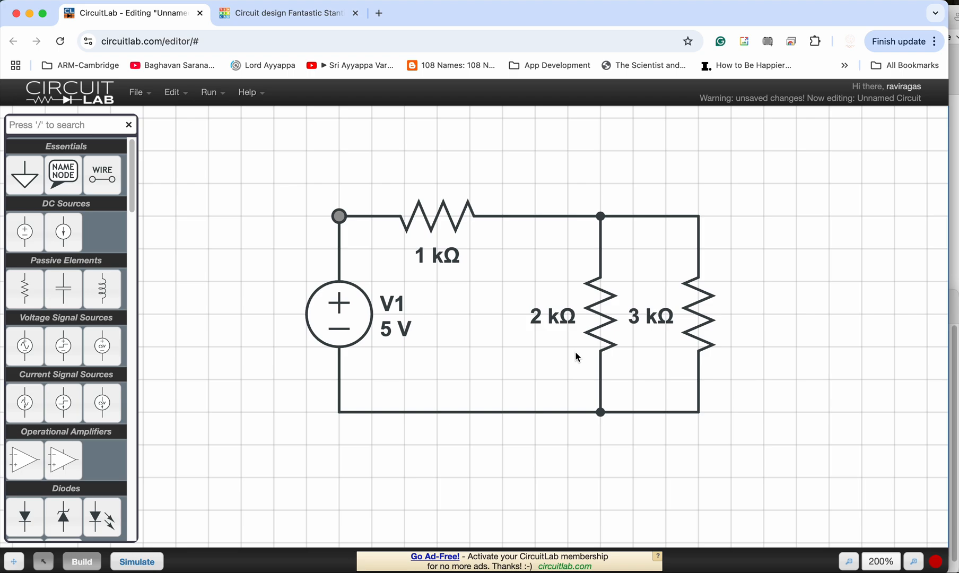
pyautogui.moveTo(724, 287)
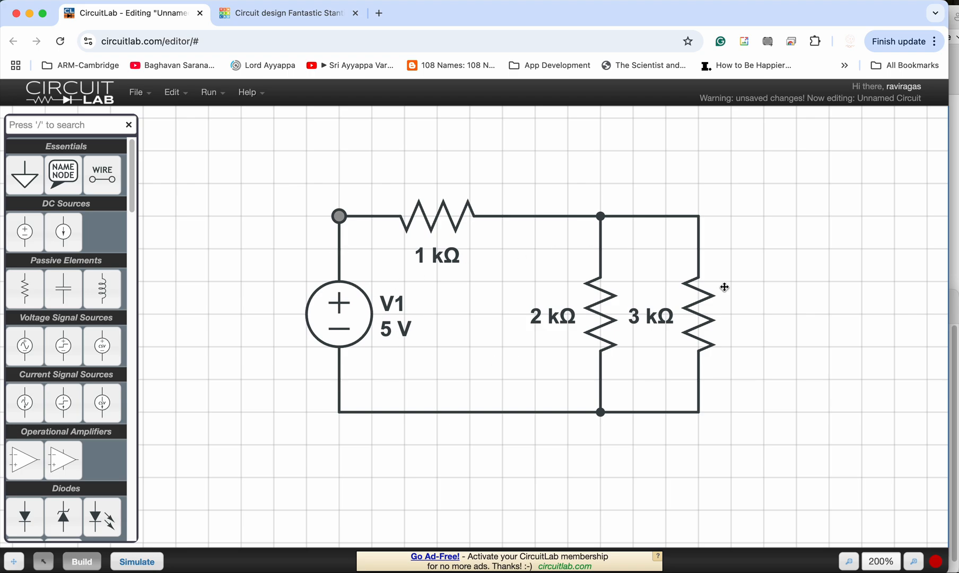
pyautogui.moveTo(544, 311)
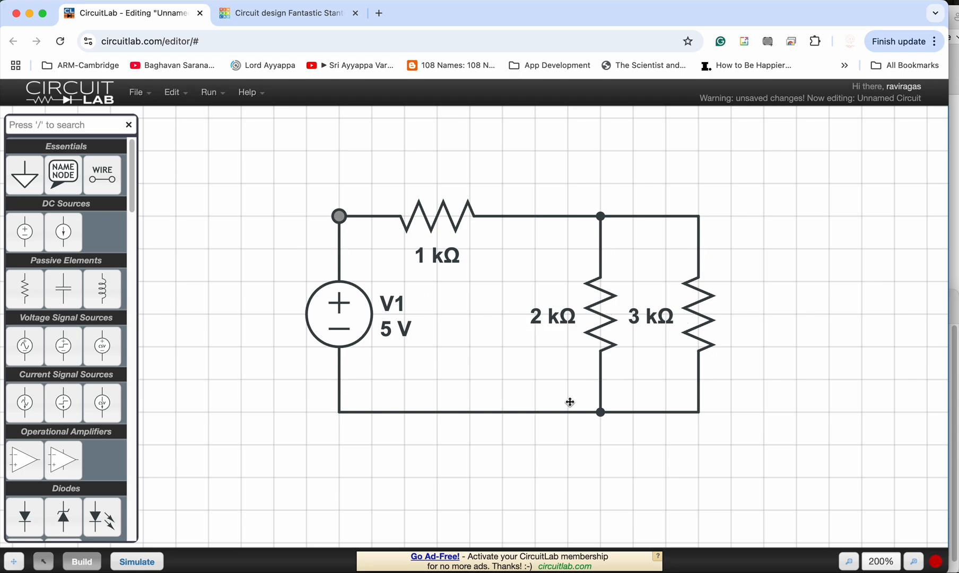
pyautogui.moveTo(494, 244)
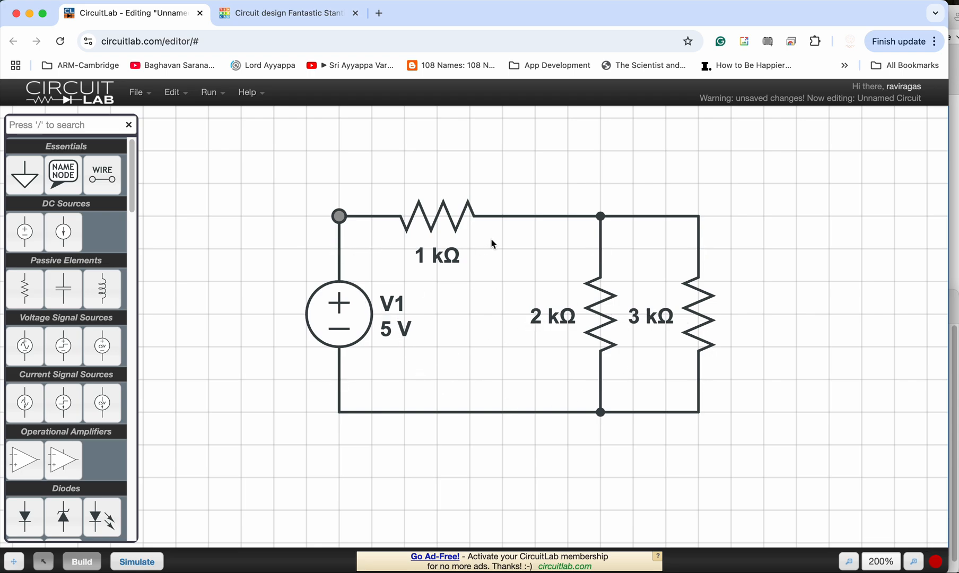
pyautogui.moveTo(548, 237)
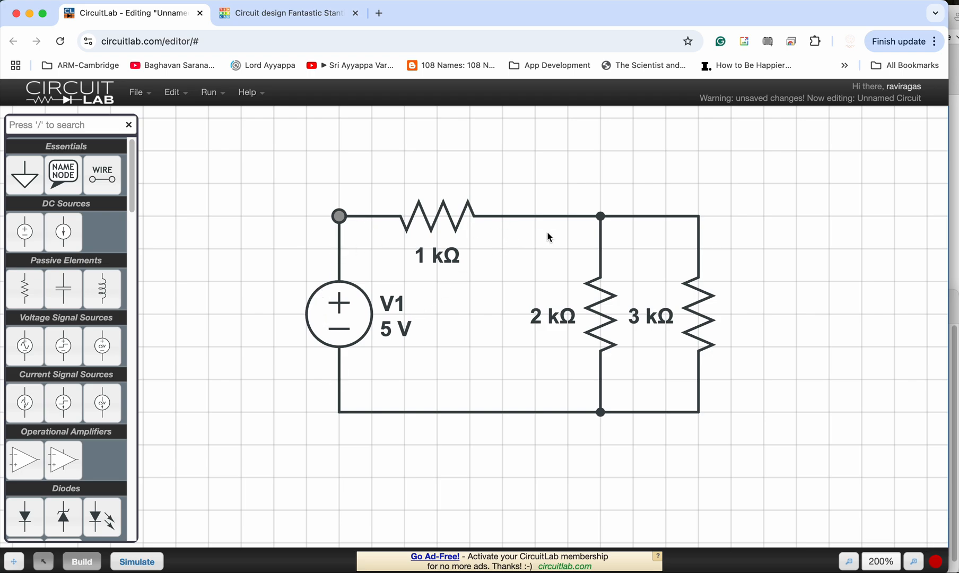
pyautogui.moveTo(664, 284)
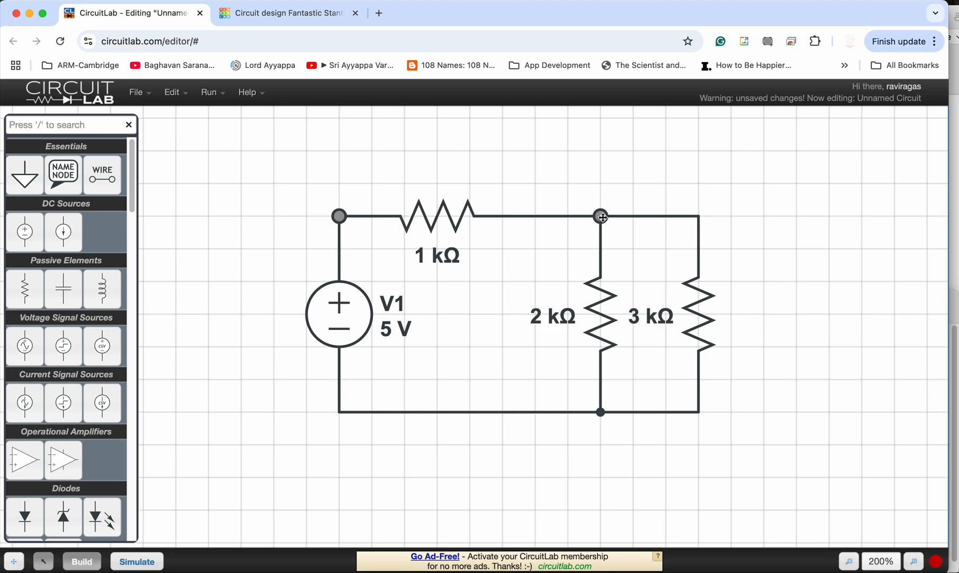
pyautogui.moveTo(637, 225)
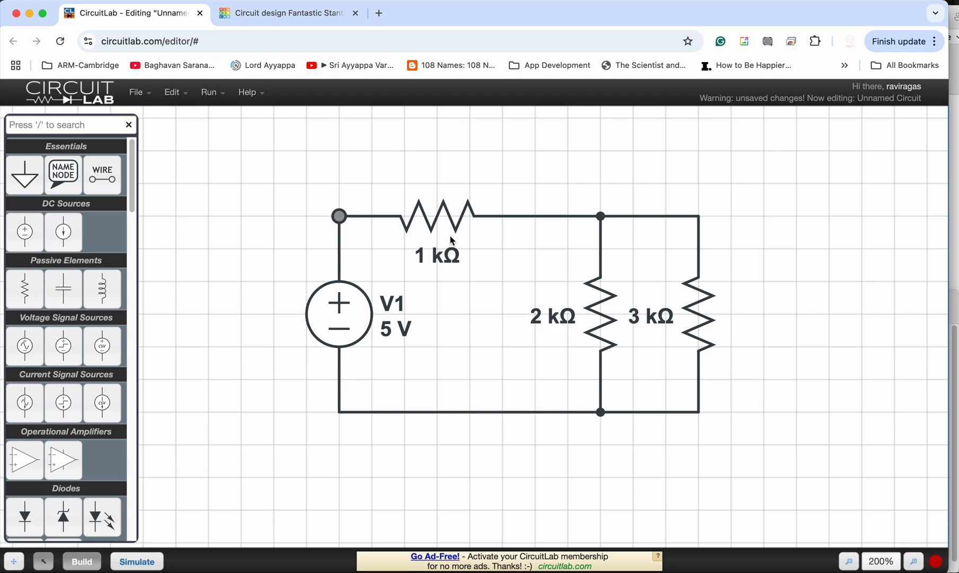
pyautogui.moveTo(427, 340)
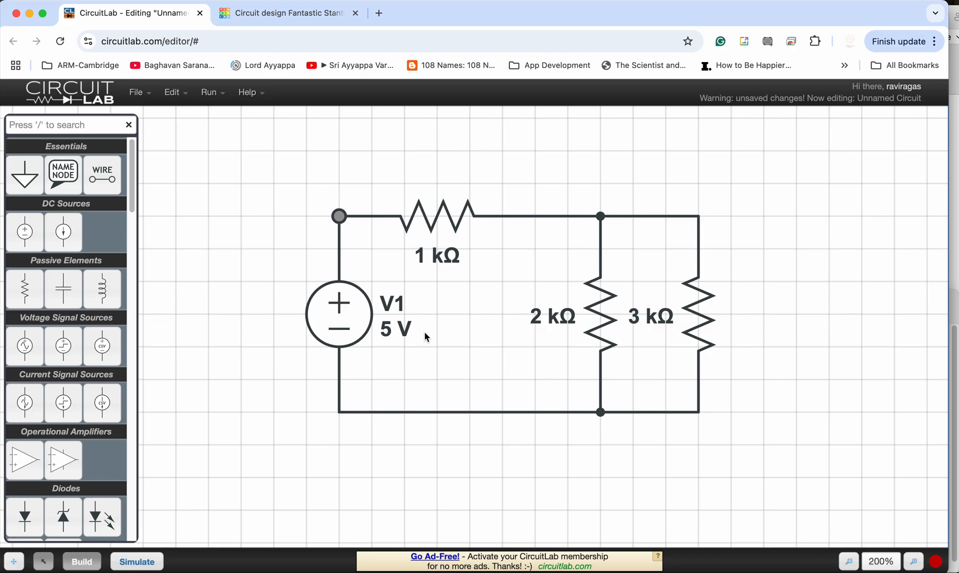
# Set CircuitLab source V1 to 9 V, then switch to the Tinkercad design
pyautogui.click(339, 314)
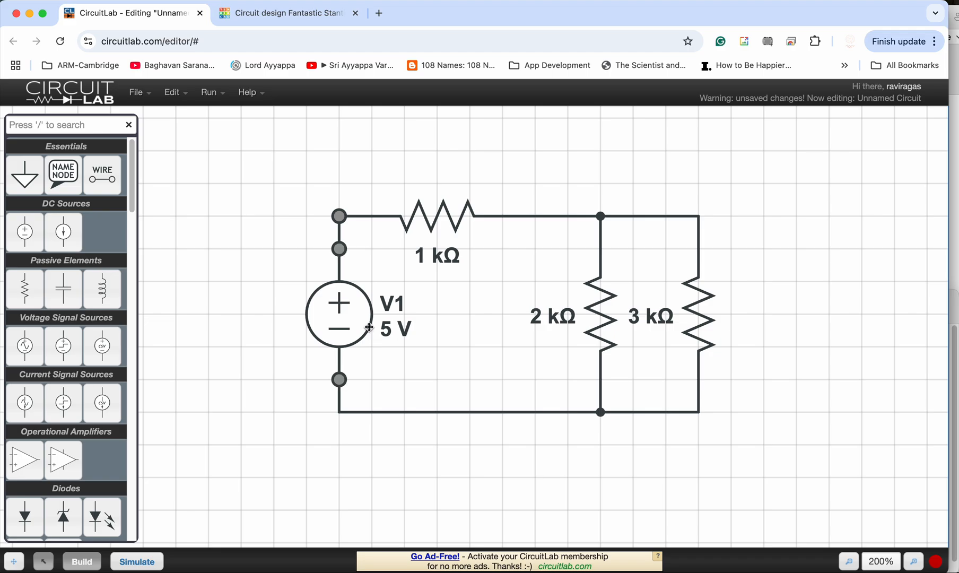
pyautogui.click(287, 13)
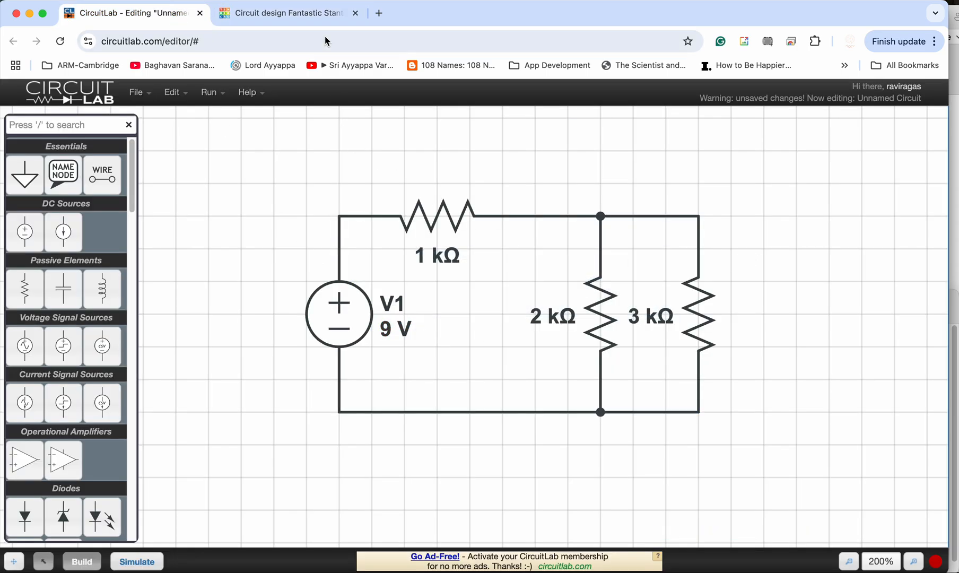
pyautogui.click(286, 13)
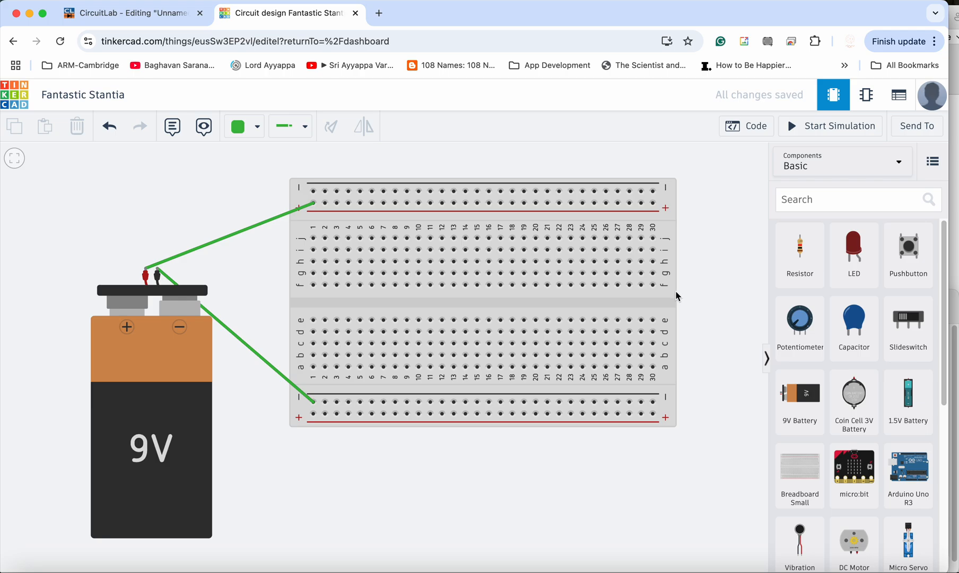
pyautogui.moveTo(676, 299)
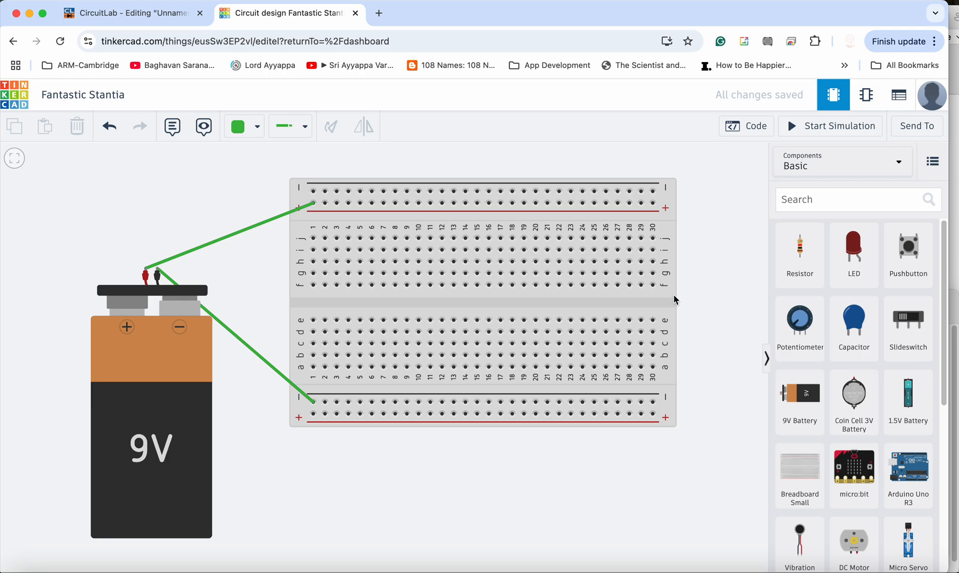
pyautogui.moveTo(154, 301)
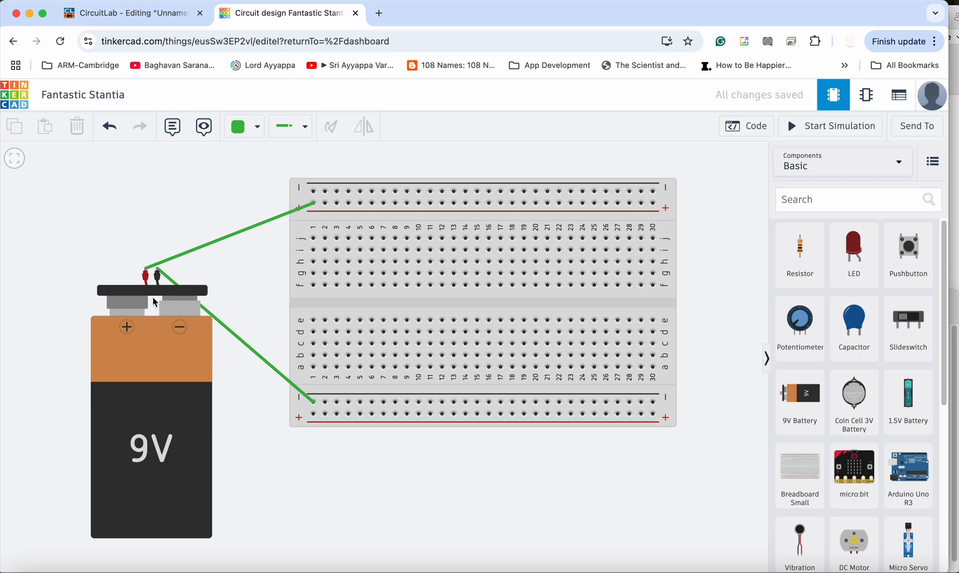
pyautogui.moveTo(145, 271)
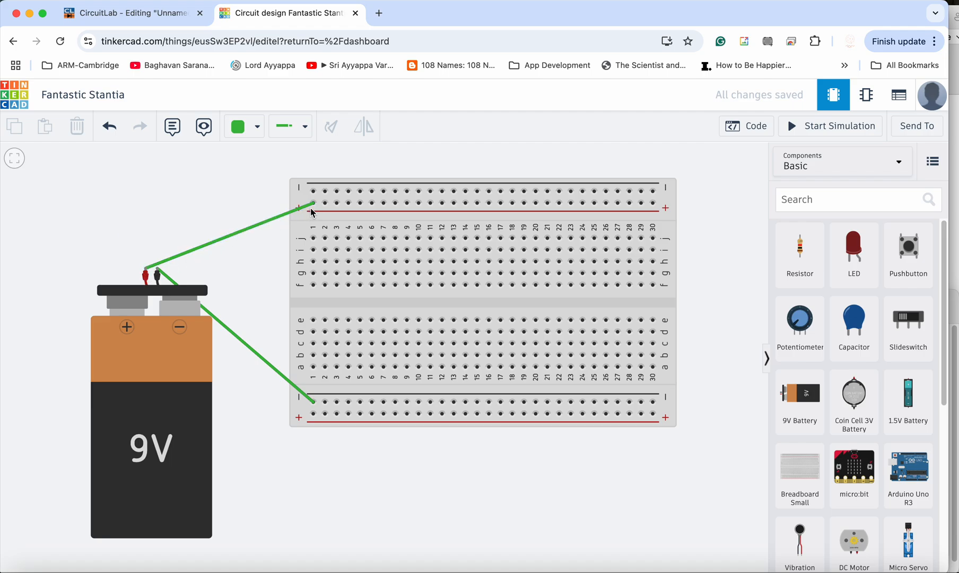
pyautogui.click(312, 205)
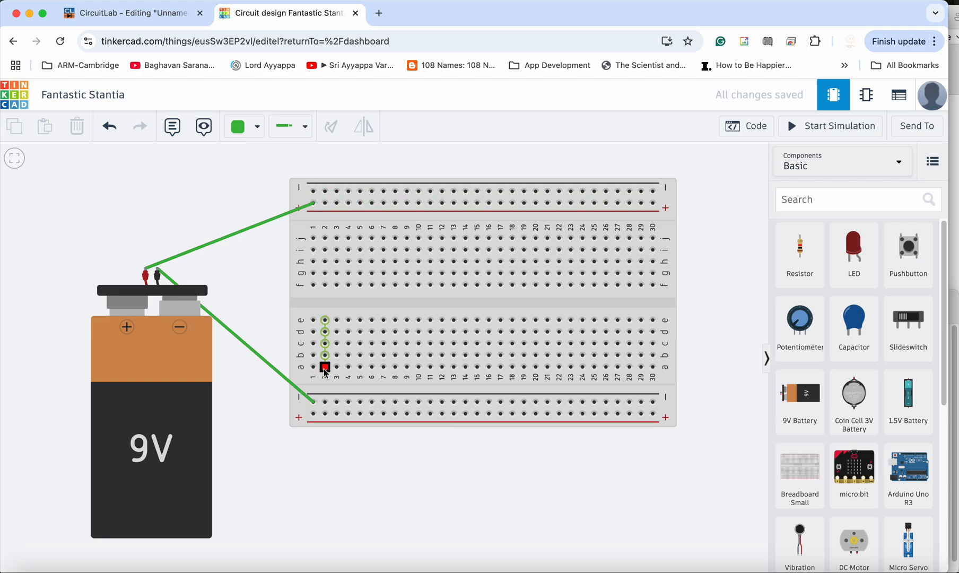
# Place a 1 kΩ resistor upright at column 8 under the top rail, then view CircuitLab
pyautogui.moveTo(324, 368); pyautogui.dragTo(313, 406)
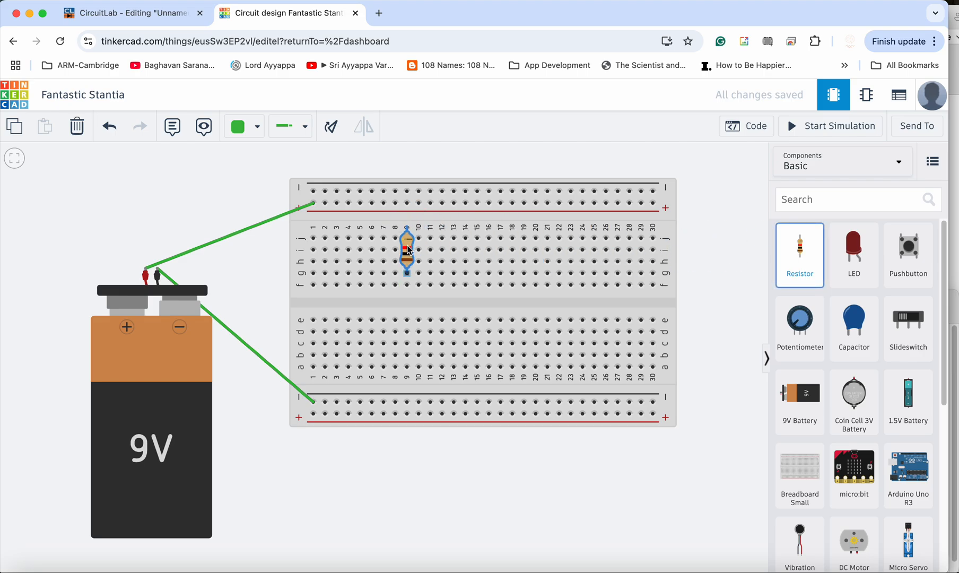
pyautogui.click(405, 248)
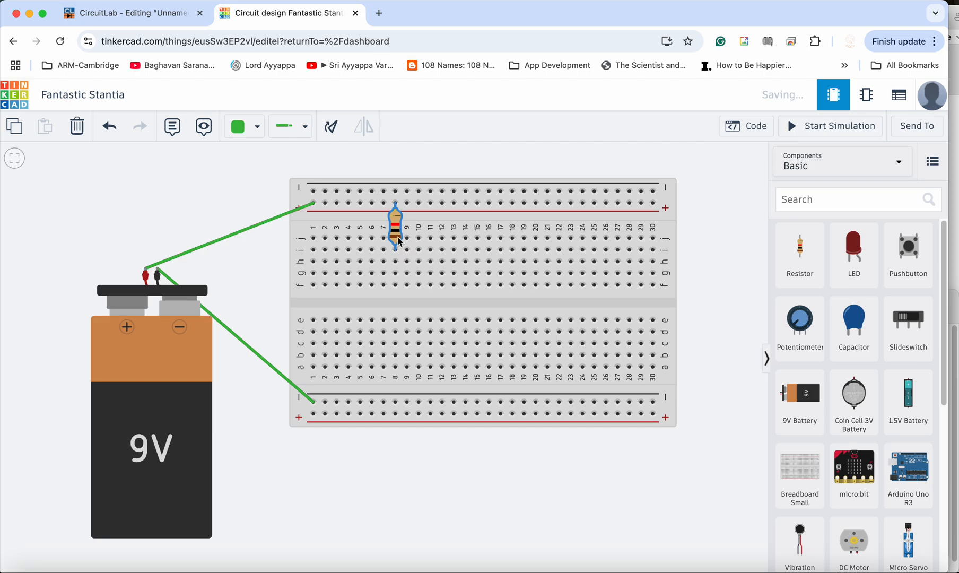
pyautogui.moveTo(396, 229); pyautogui.dragTo(396, 239)
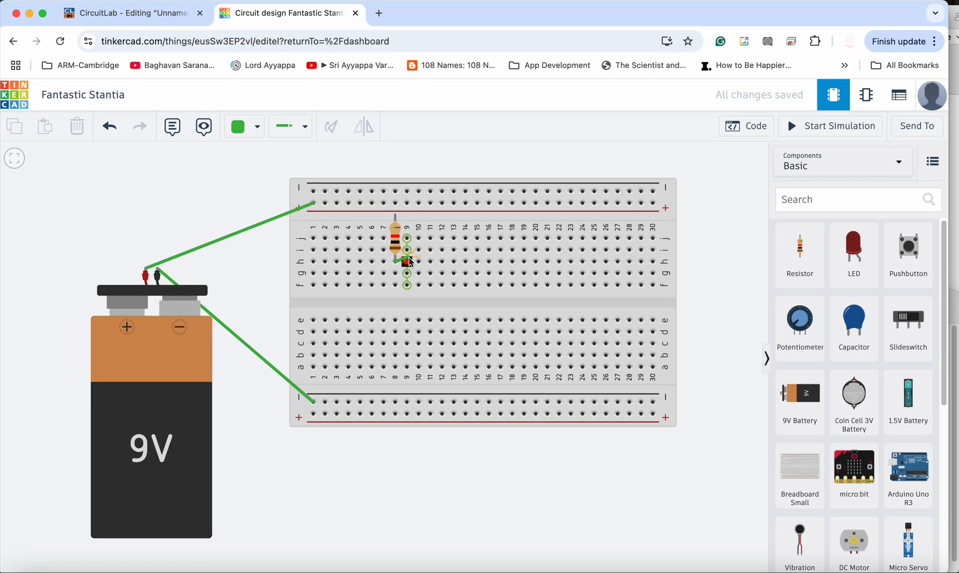
pyautogui.click(396, 241)
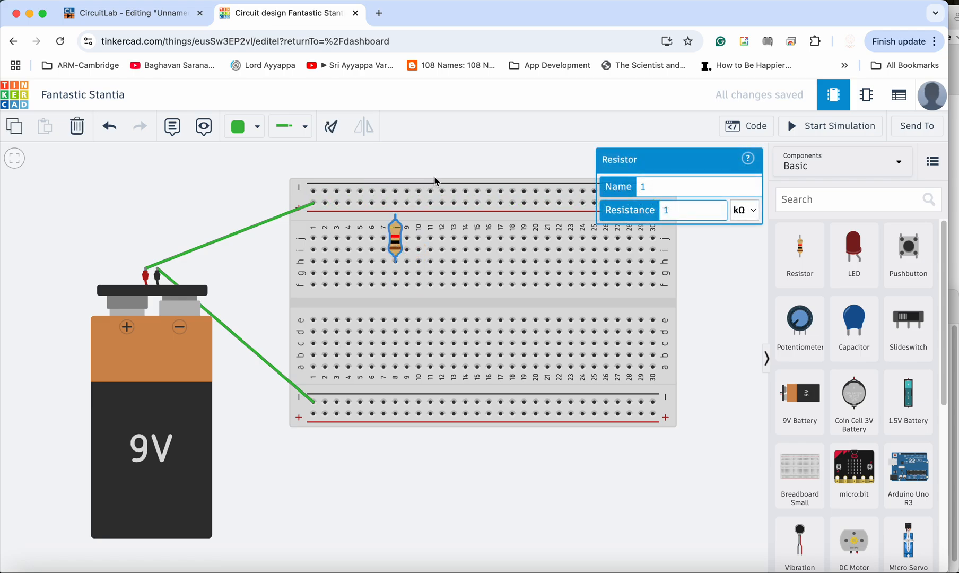
pyautogui.click(703, 207)
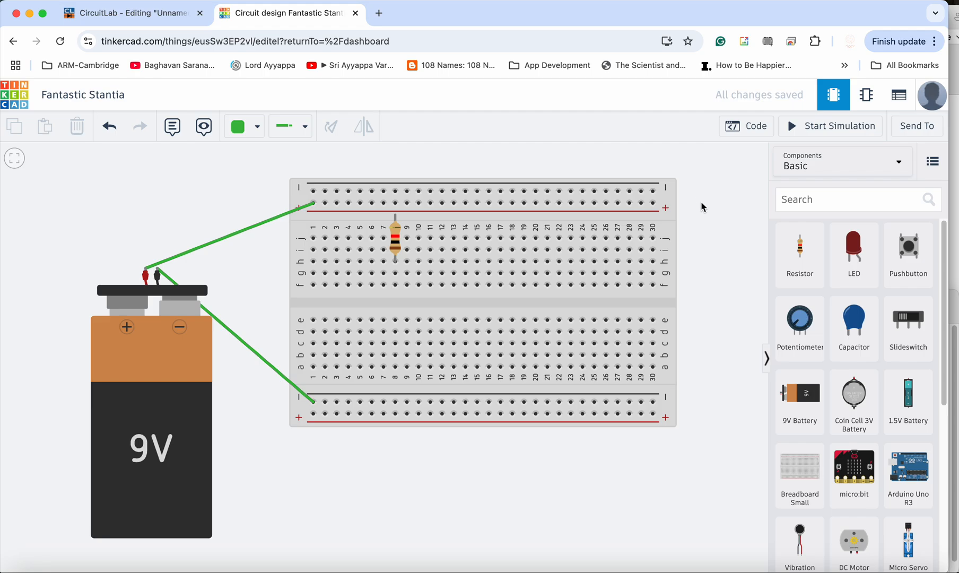
pyautogui.click(125, 12)
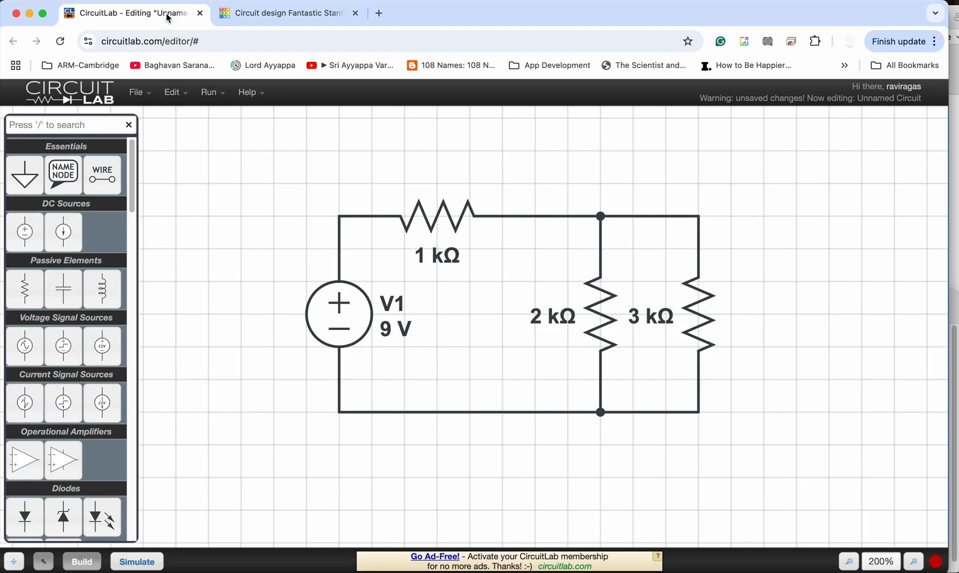
pyautogui.moveTo(287, 13)
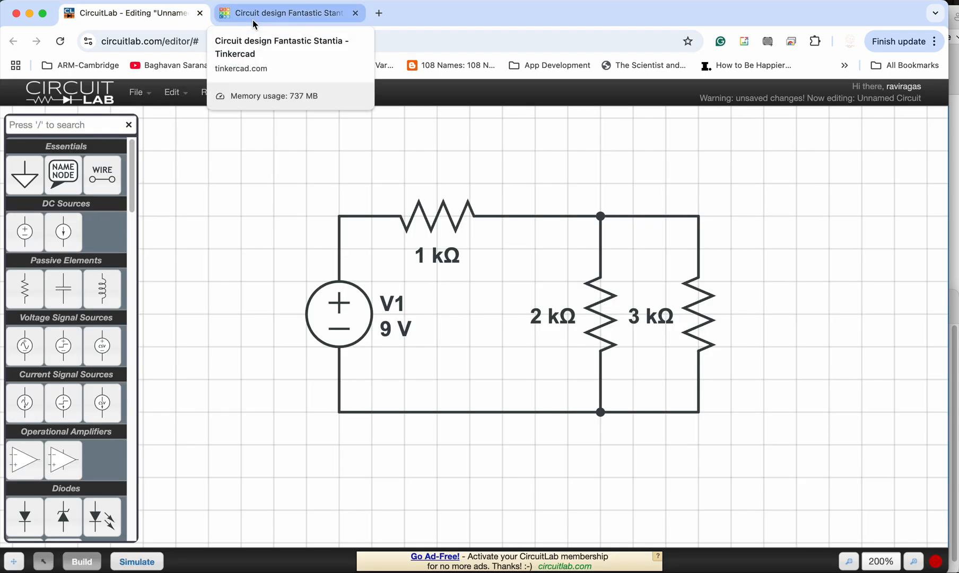
# Return to the Tinkercad breadboard holding the 9V battery and 1 kΩ resistor
pyautogui.click(287, 13)
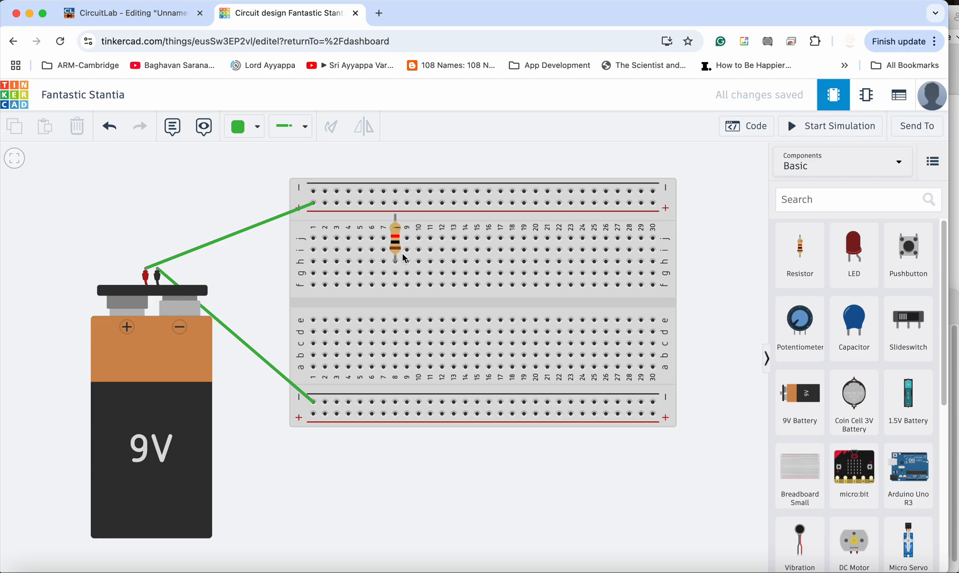
# Bend the 1 kΩ resistor's lower lead to row f, column 9, and compare the schematic
pyautogui.click(128, 13)
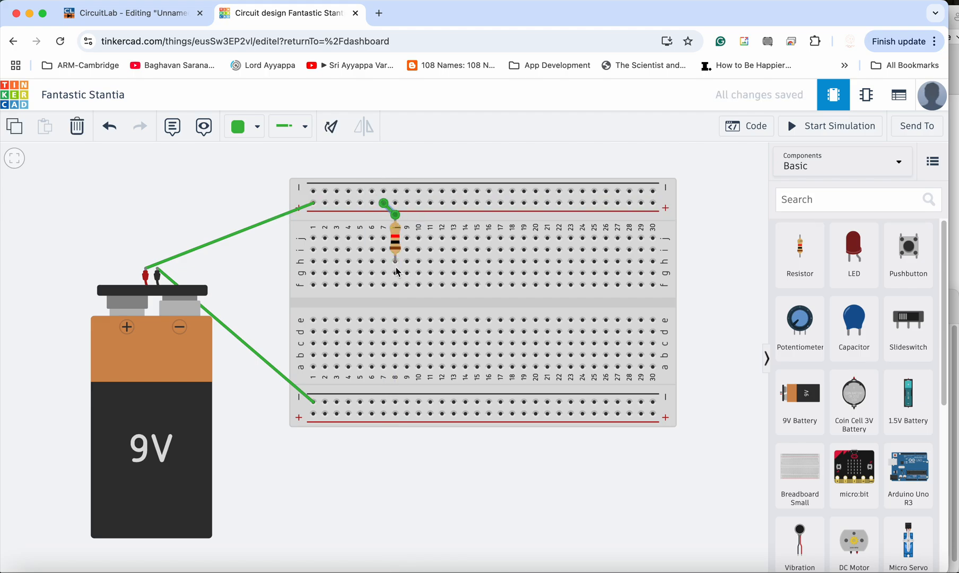
pyautogui.moveTo(396, 239); pyautogui.dragTo(405, 257)
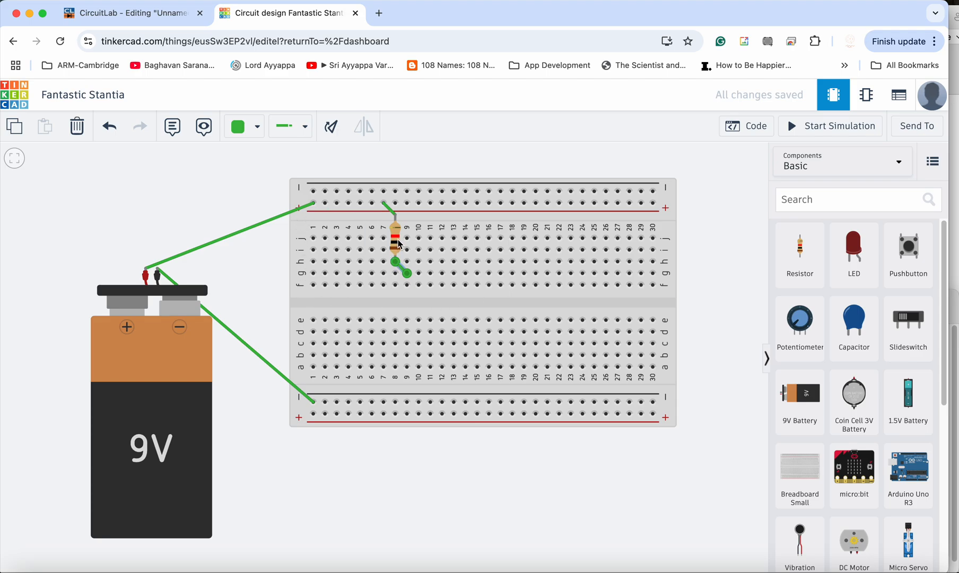
pyautogui.click(395, 238)
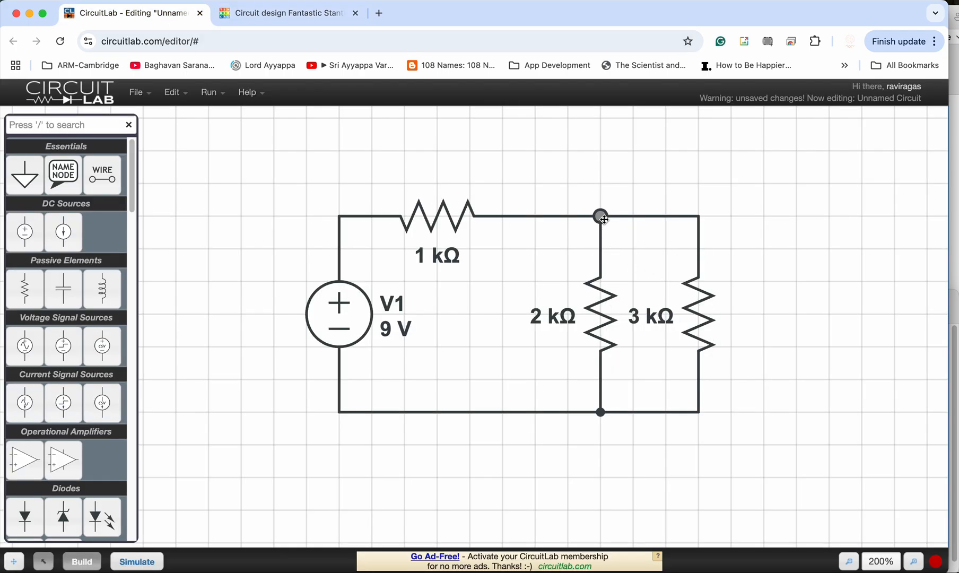
pyautogui.click(287, 13)
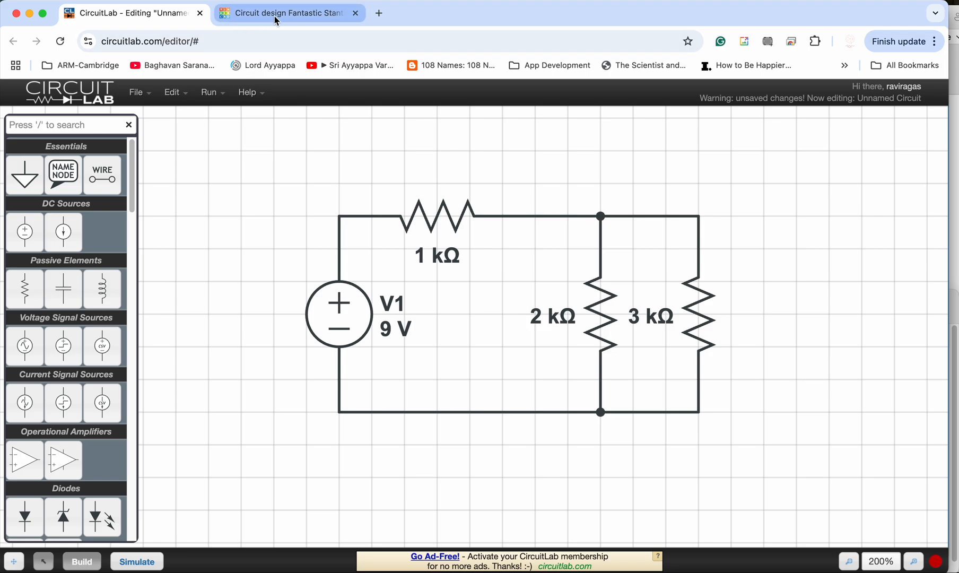
# Place resistors across the centre gap at columns 12 and 16, entering 2 for resistance
pyautogui.click(288, 13)
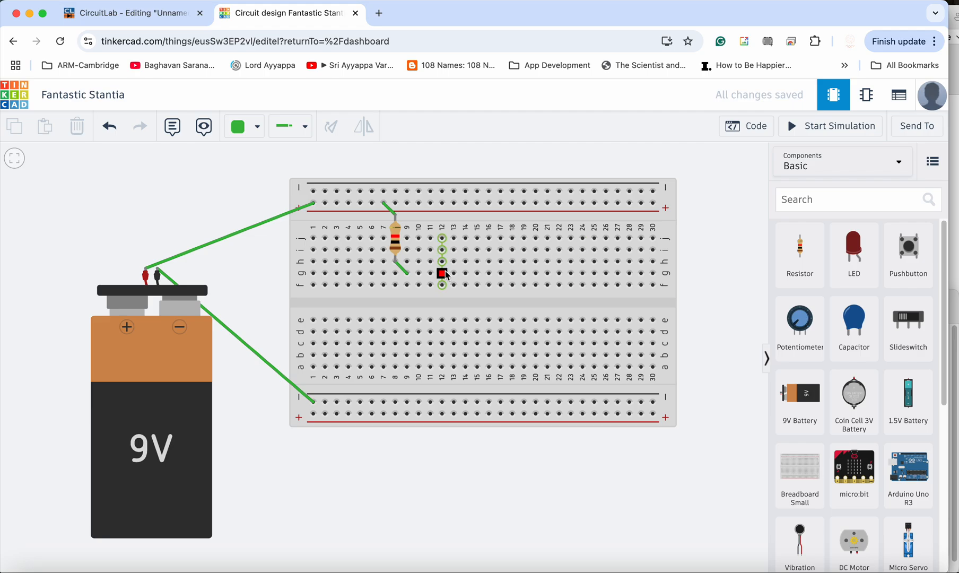
pyautogui.moveTo(443, 274); pyautogui.dragTo(617, 320)
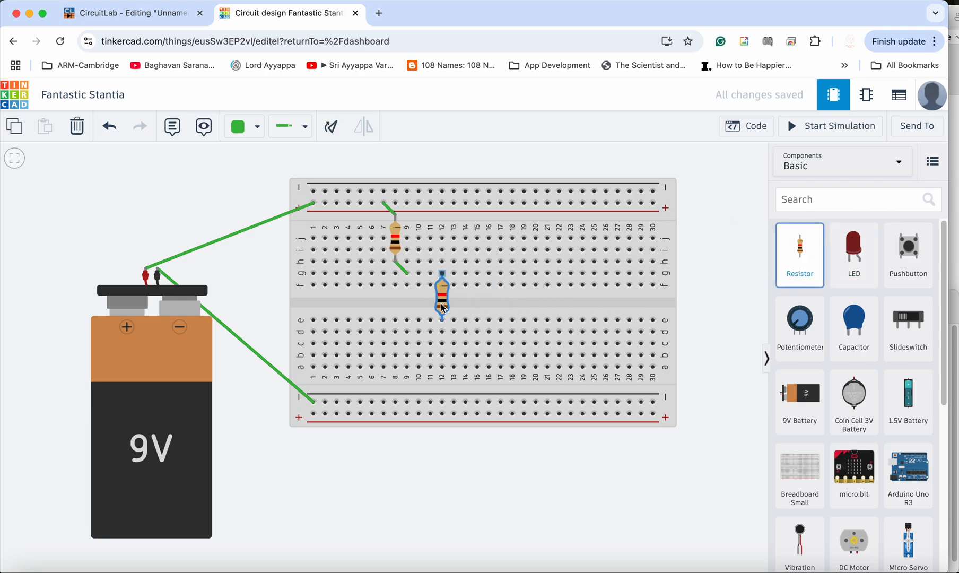
pyautogui.click(441, 296)
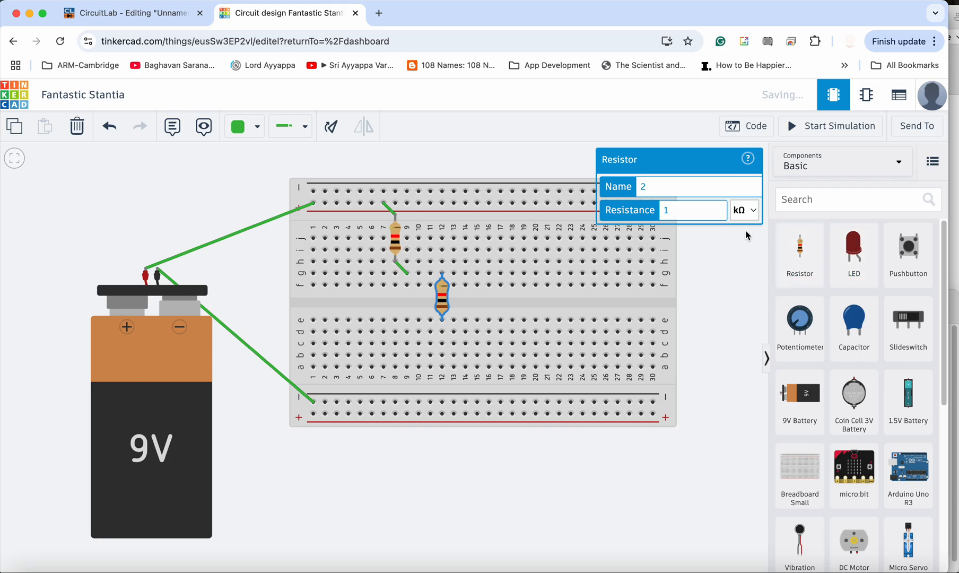
pyautogui.write('2')
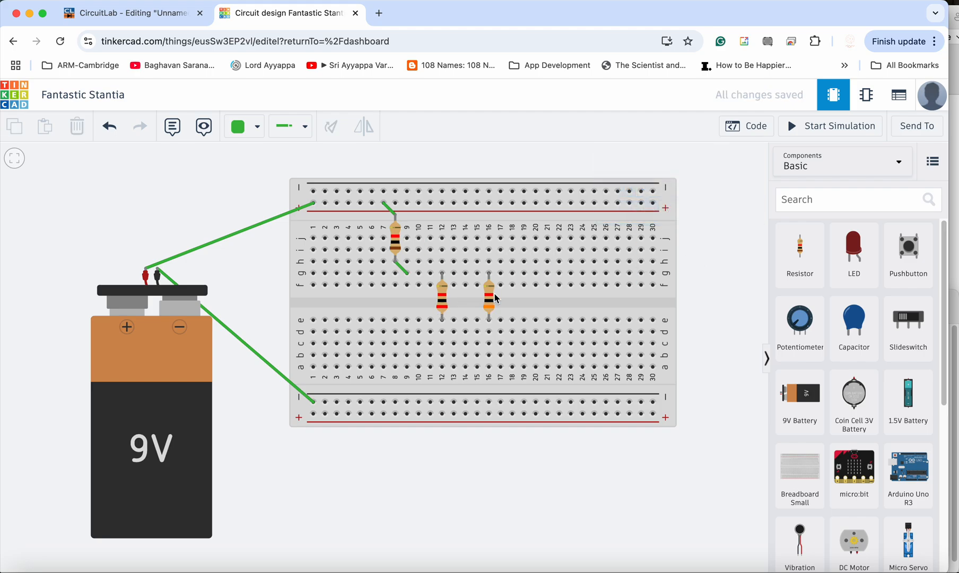
pyautogui.moveTo(443, 274)
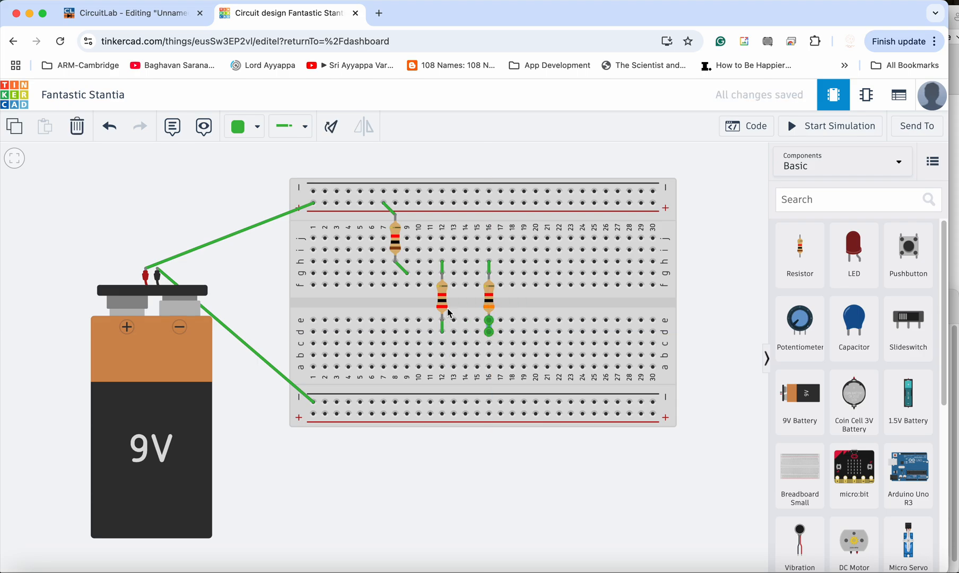
pyautogui.moveTo(489, 306)
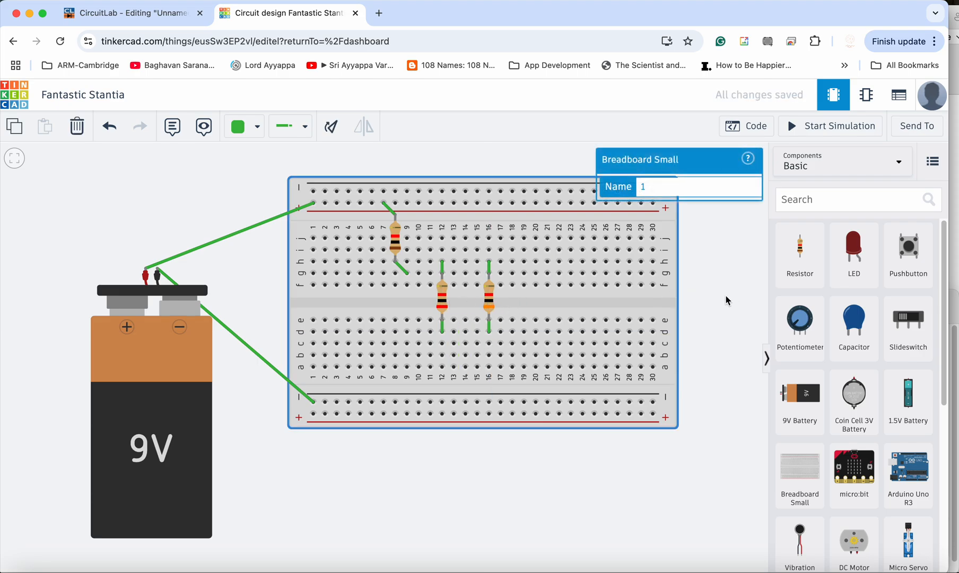
pyautogui.click(410, 311)
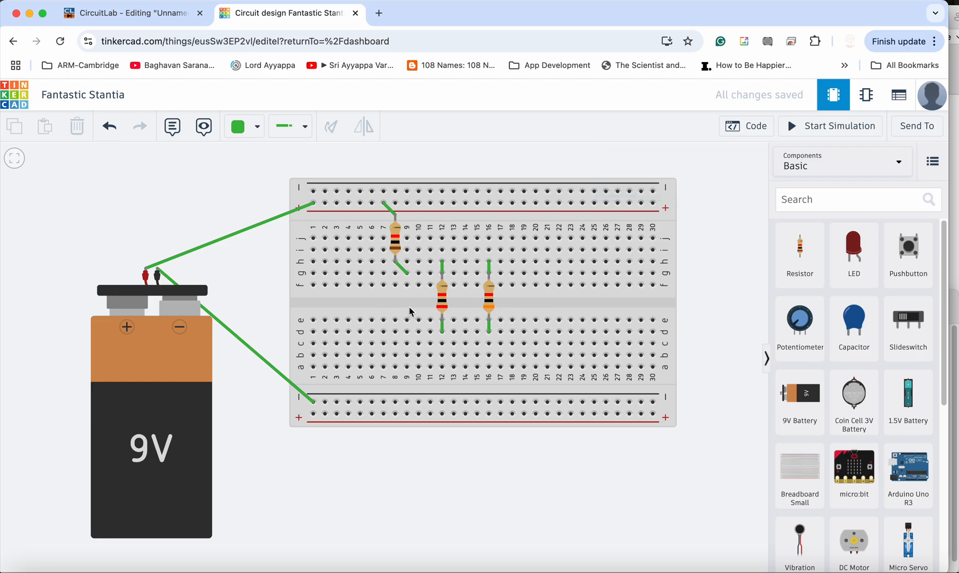
pyautogui.moveTo(452, 282)
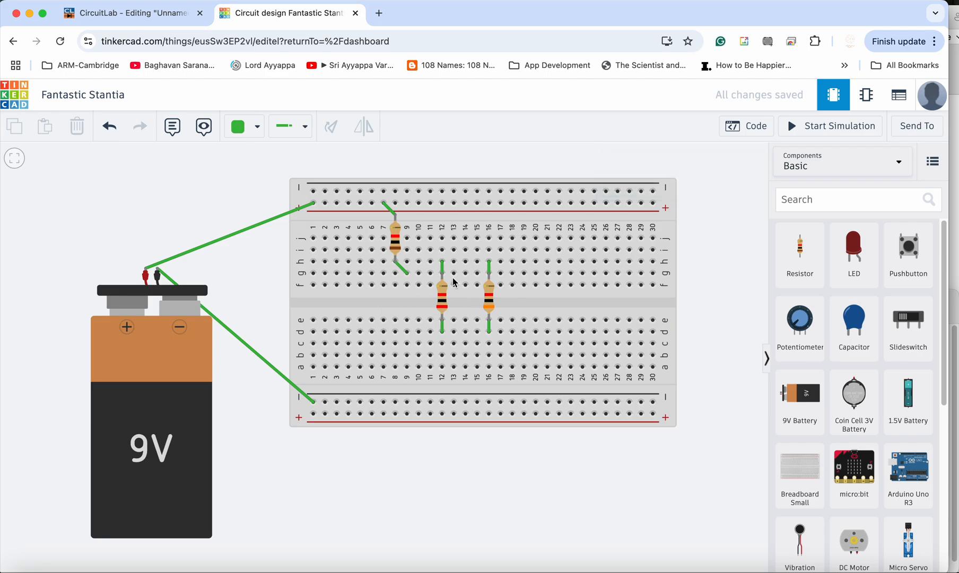
pyautogui.click(126, 13)
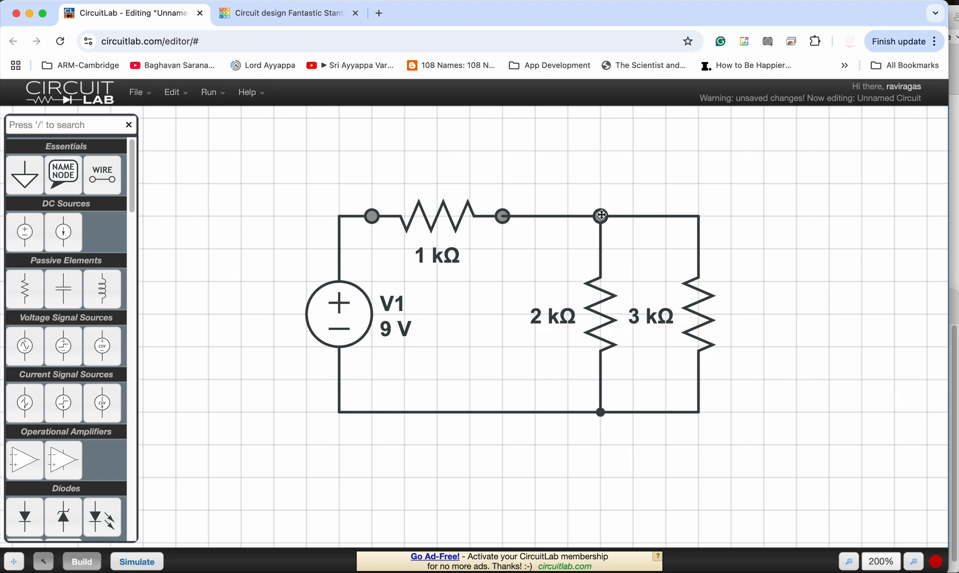
pyautogui.click(285, 12)
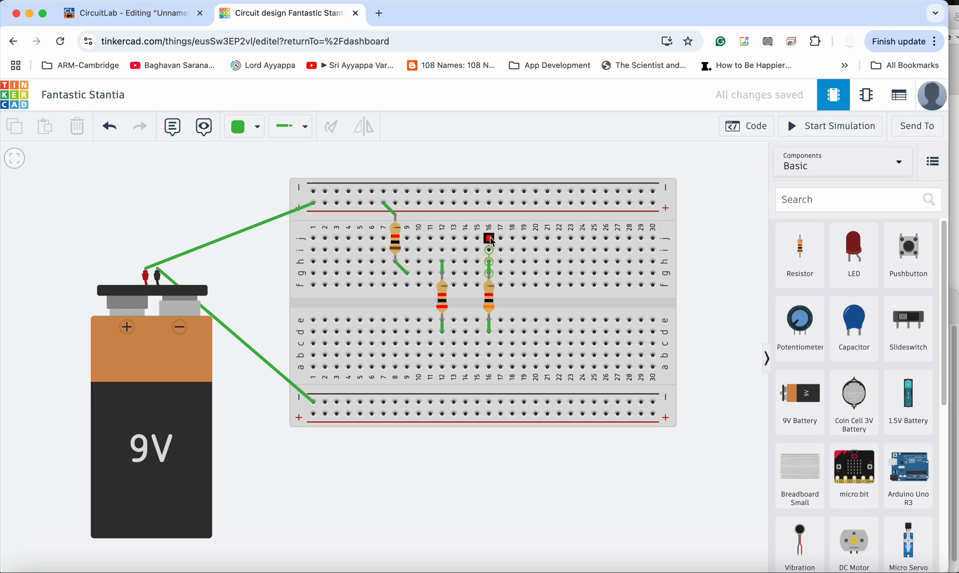
# Wire column 16's resistor top to column 12, and column 9's lead to column 12
pyautogui.moveTo(442, 237); pyautogui.dragTo(488, 238)
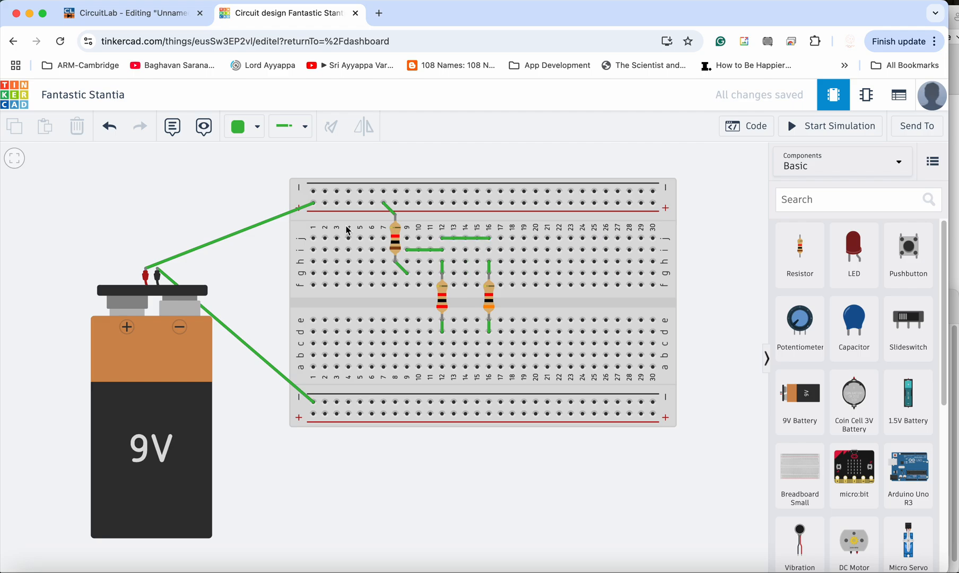
pyautogui.moveTo(318, 212)
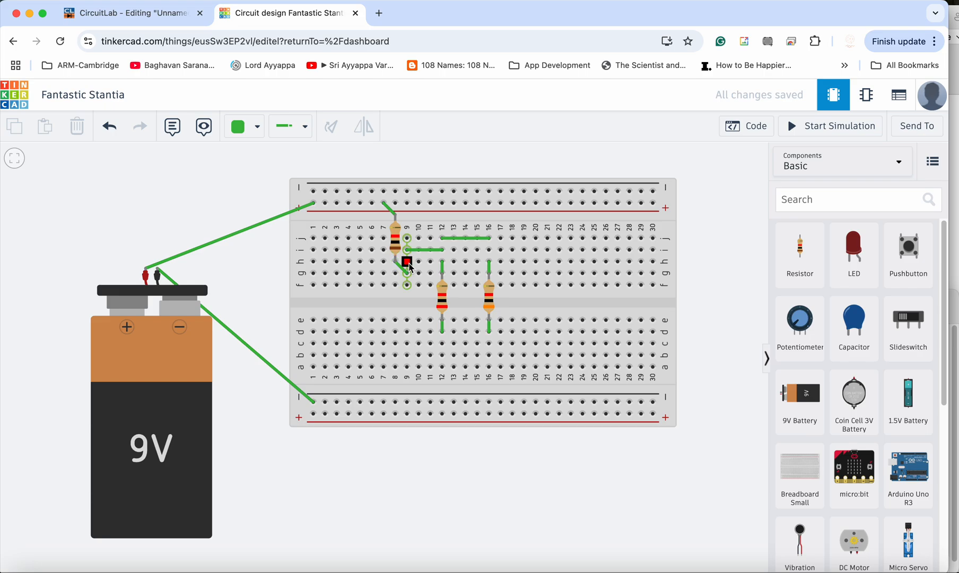
pyautogui.moveTo(407, 263); pyautogui.dragTo(441, 249)
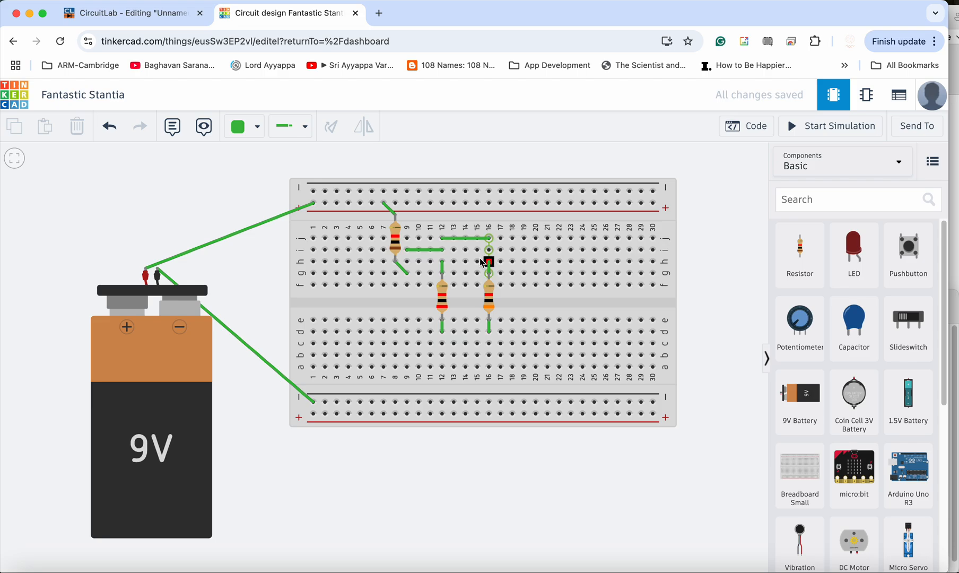
pyautogui.click(123, 13)
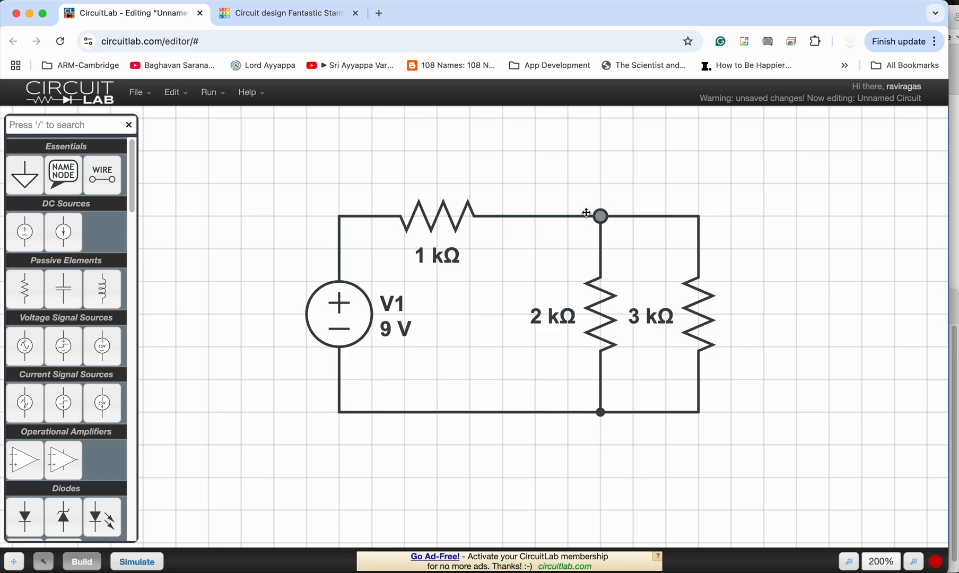
# Flip between breadboard and schematic to compare, ending on the breadboard
pyautogui.click(287, 13)
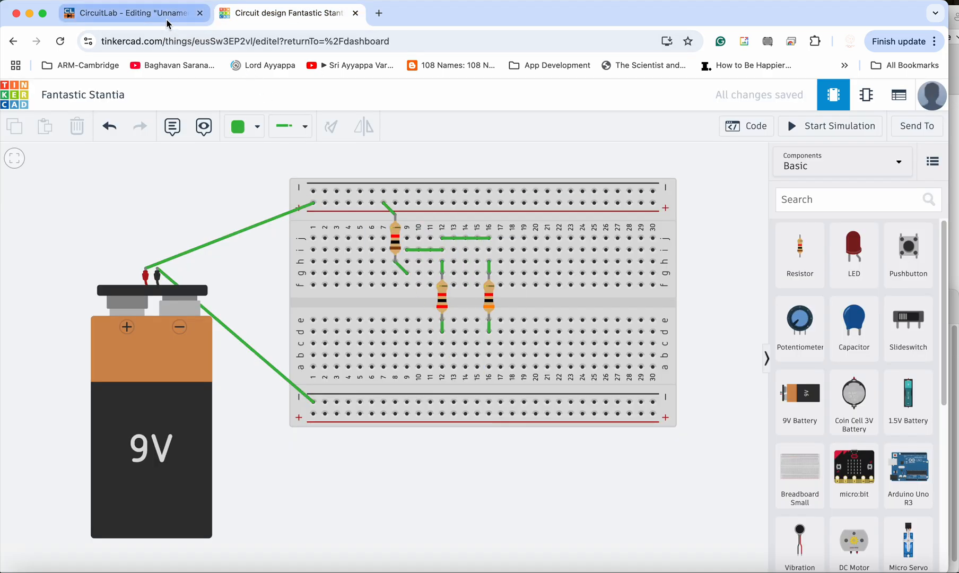
pyautogui.click(123, 13)
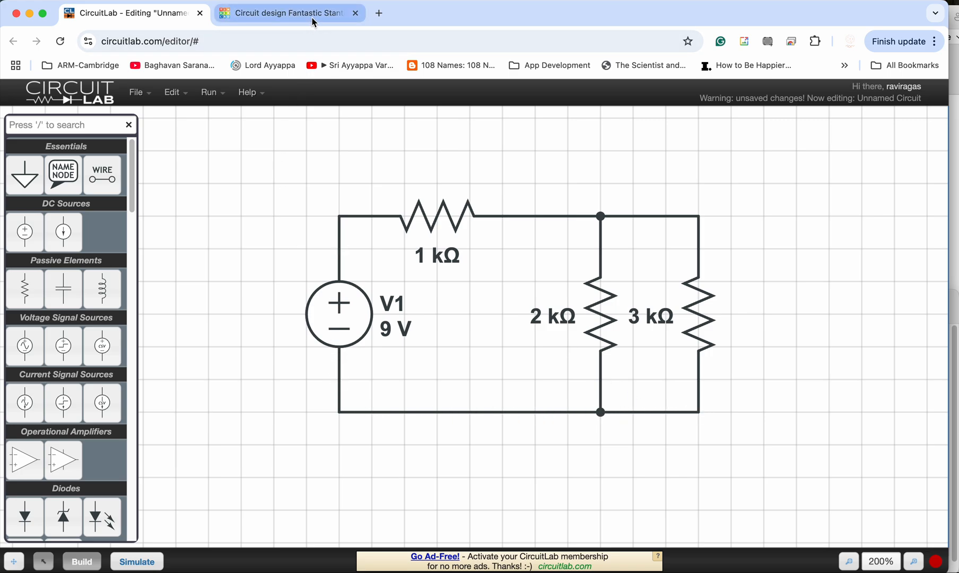
pyautogui.click(287, 13)
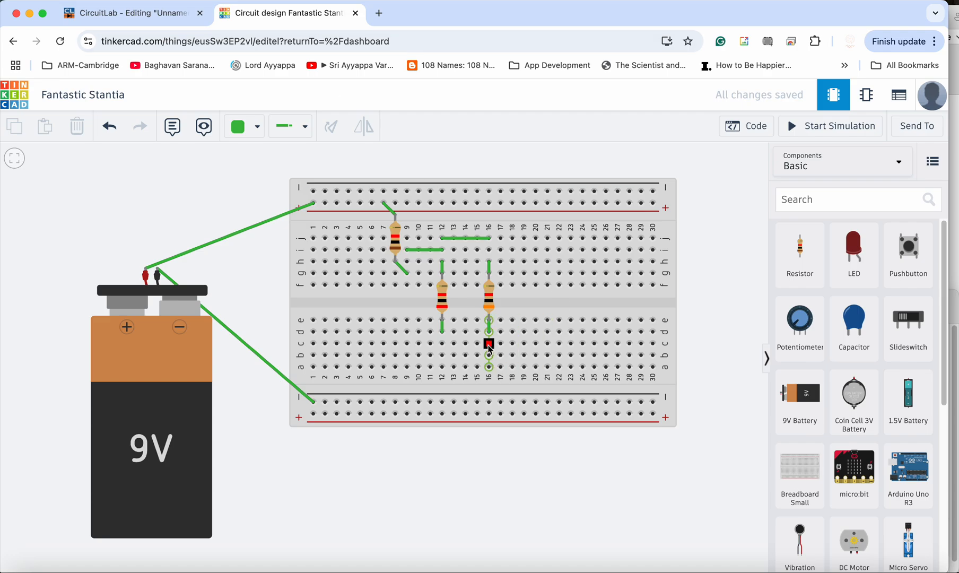
# Wire the lower leads at columns 16 and 12 together on row b
pyautogui.moveTo(442, 343); pyautogui.dragTo(488, 343)
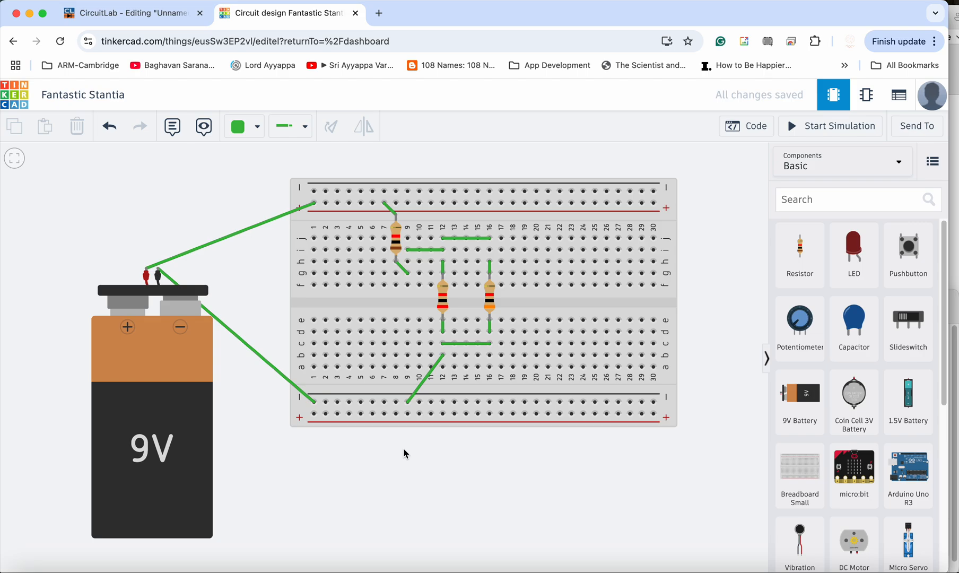
pyautogui.click(130, 13)
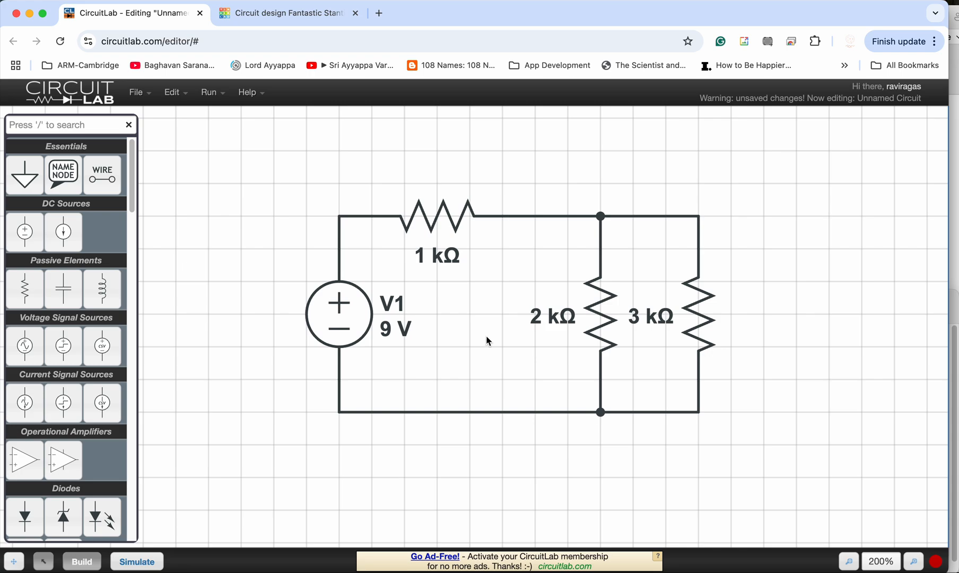
pyautogui.moveTo(485, 341)
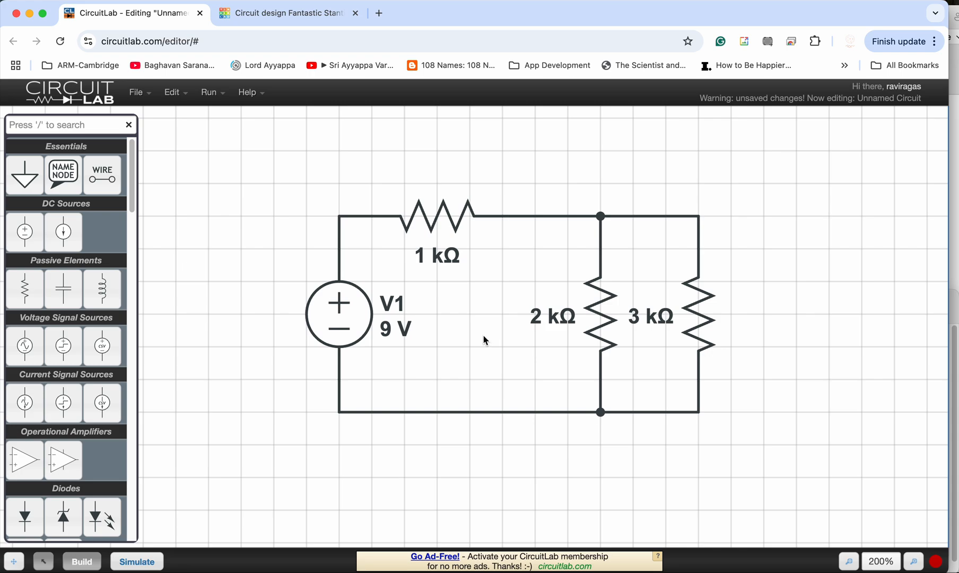
pyautogui.click(288, 13)
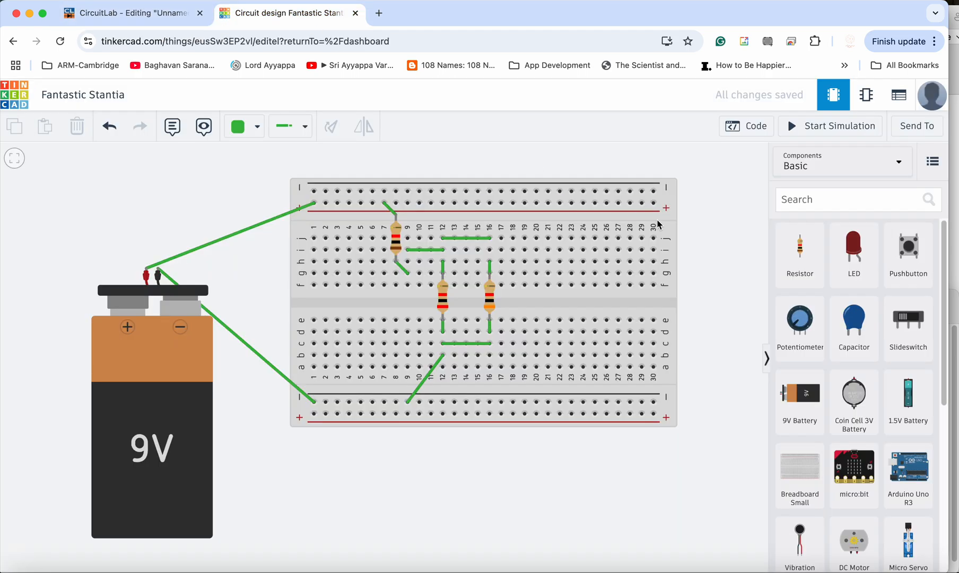
pyautogui.moveTo(710, 239)
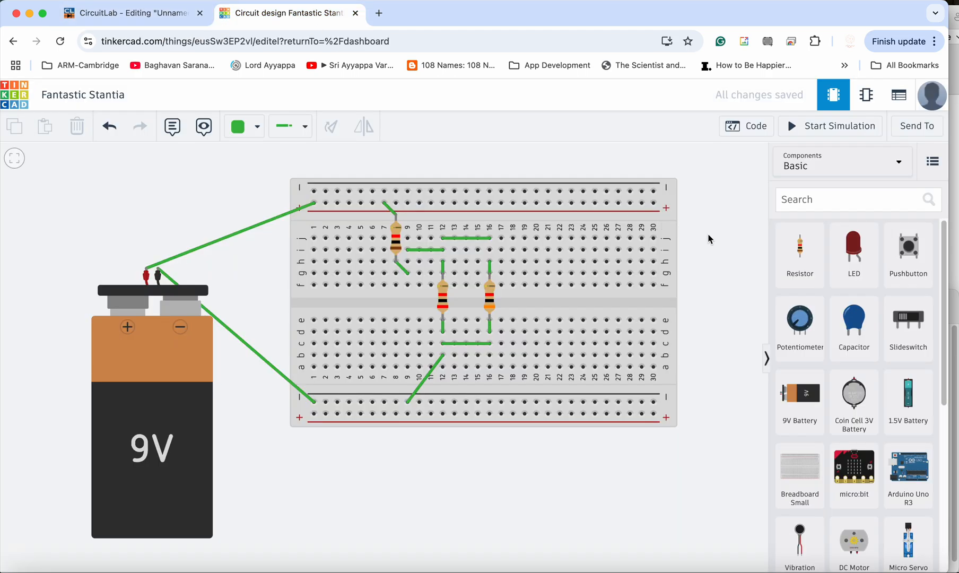